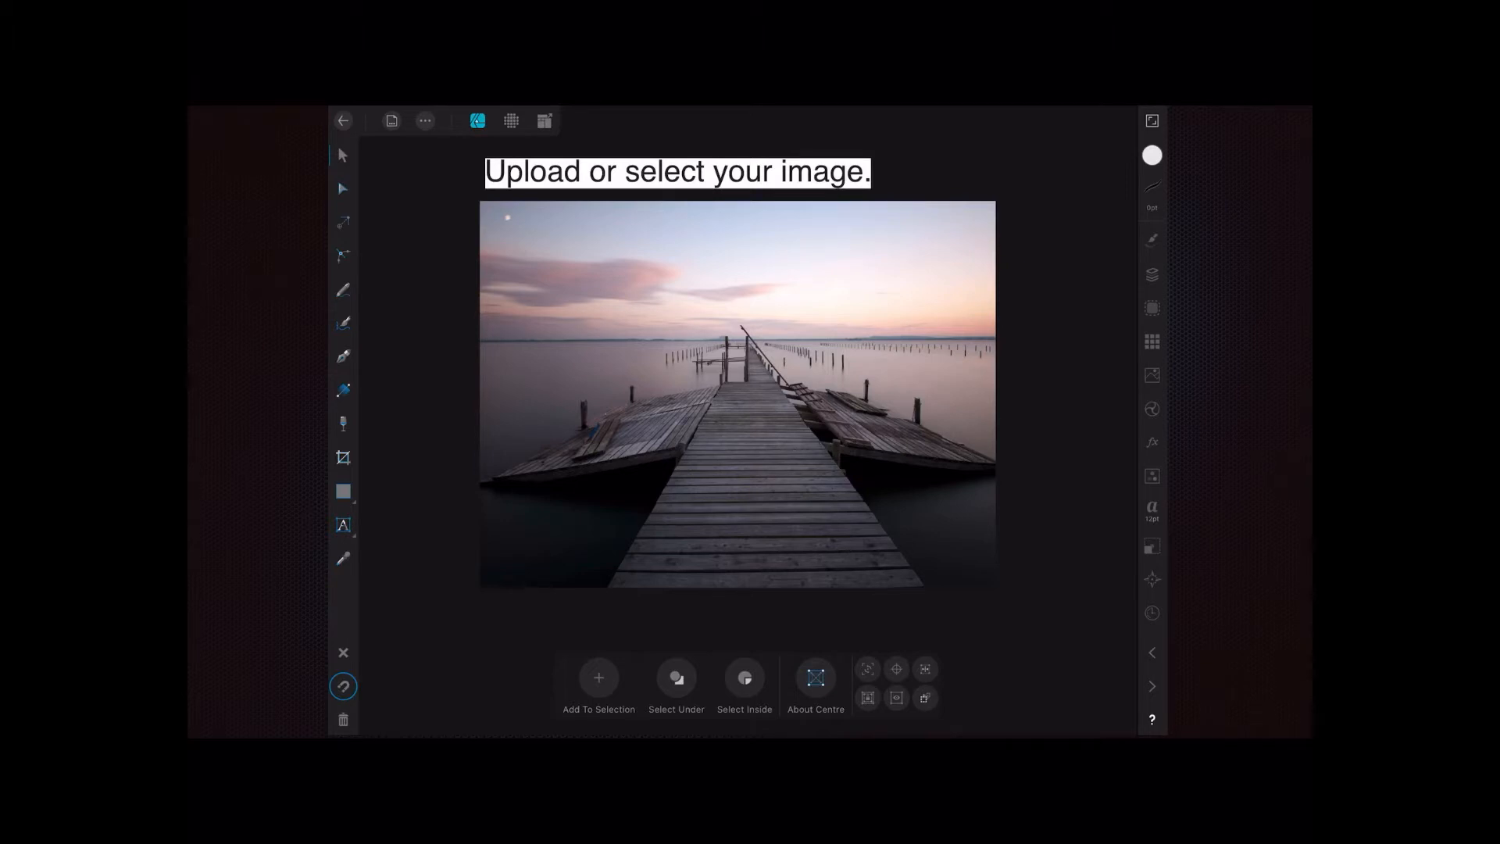
Step: Switch to the Pixel Persona and choose the Smart Selection Brush for the jetty photo
left_click(513, 121)
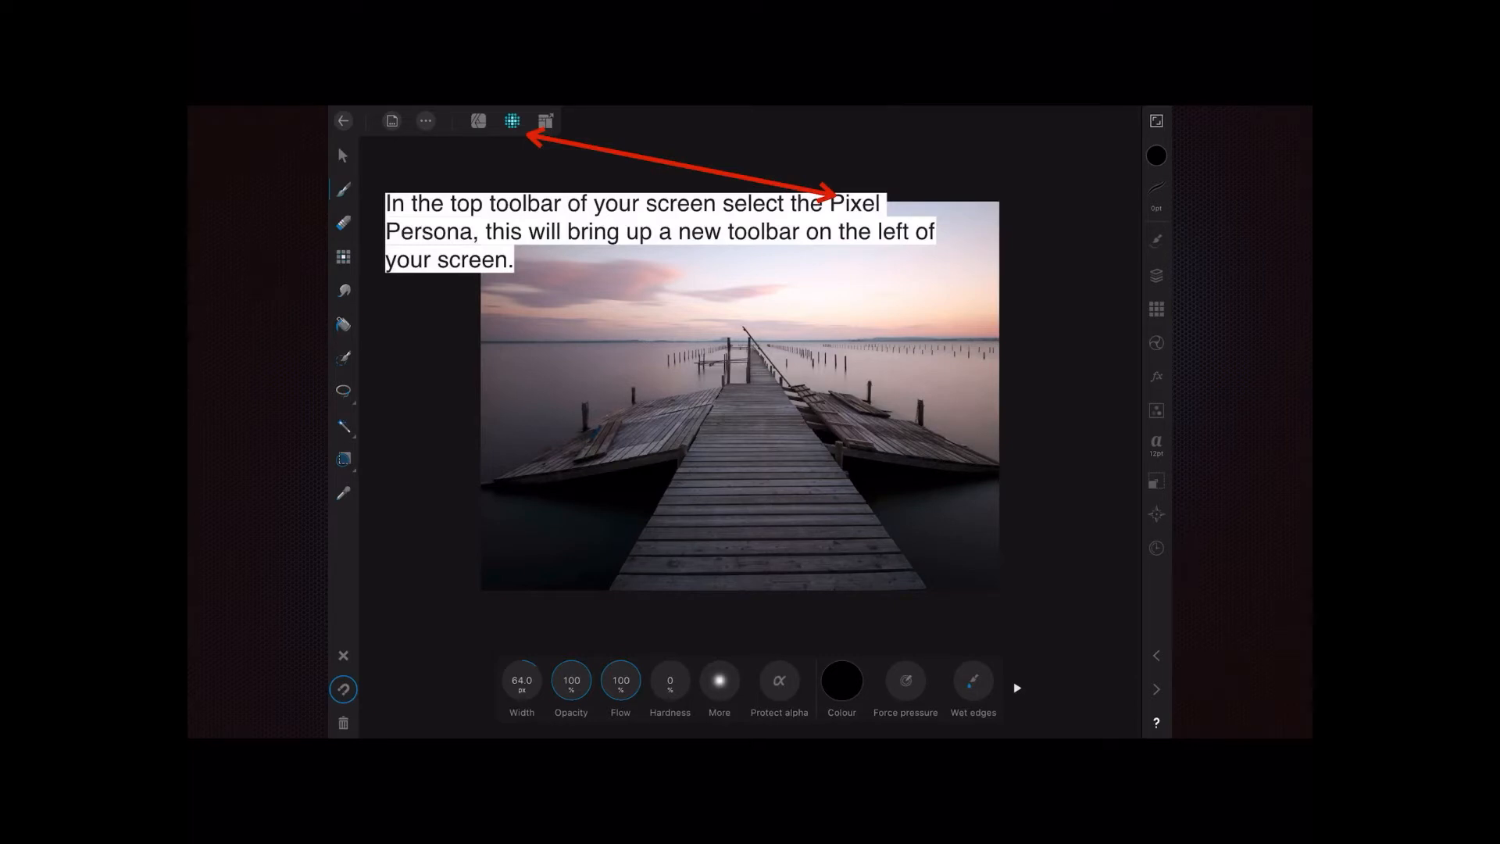
left_click(342, 356)
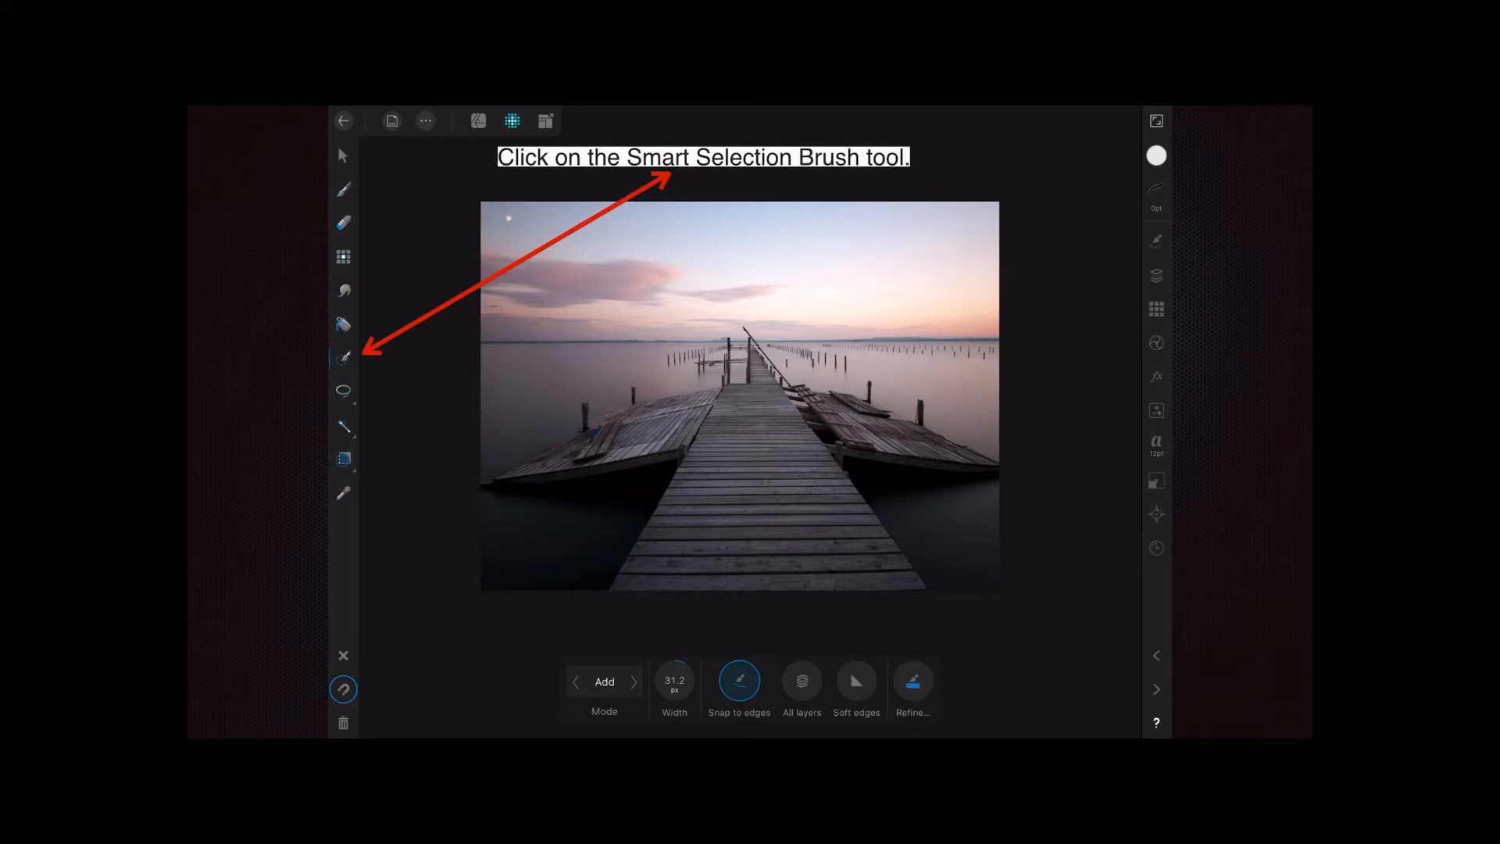
Step: Paint a stroke across the sky so the selection outline follows the horizon line
left_click(675, 682)
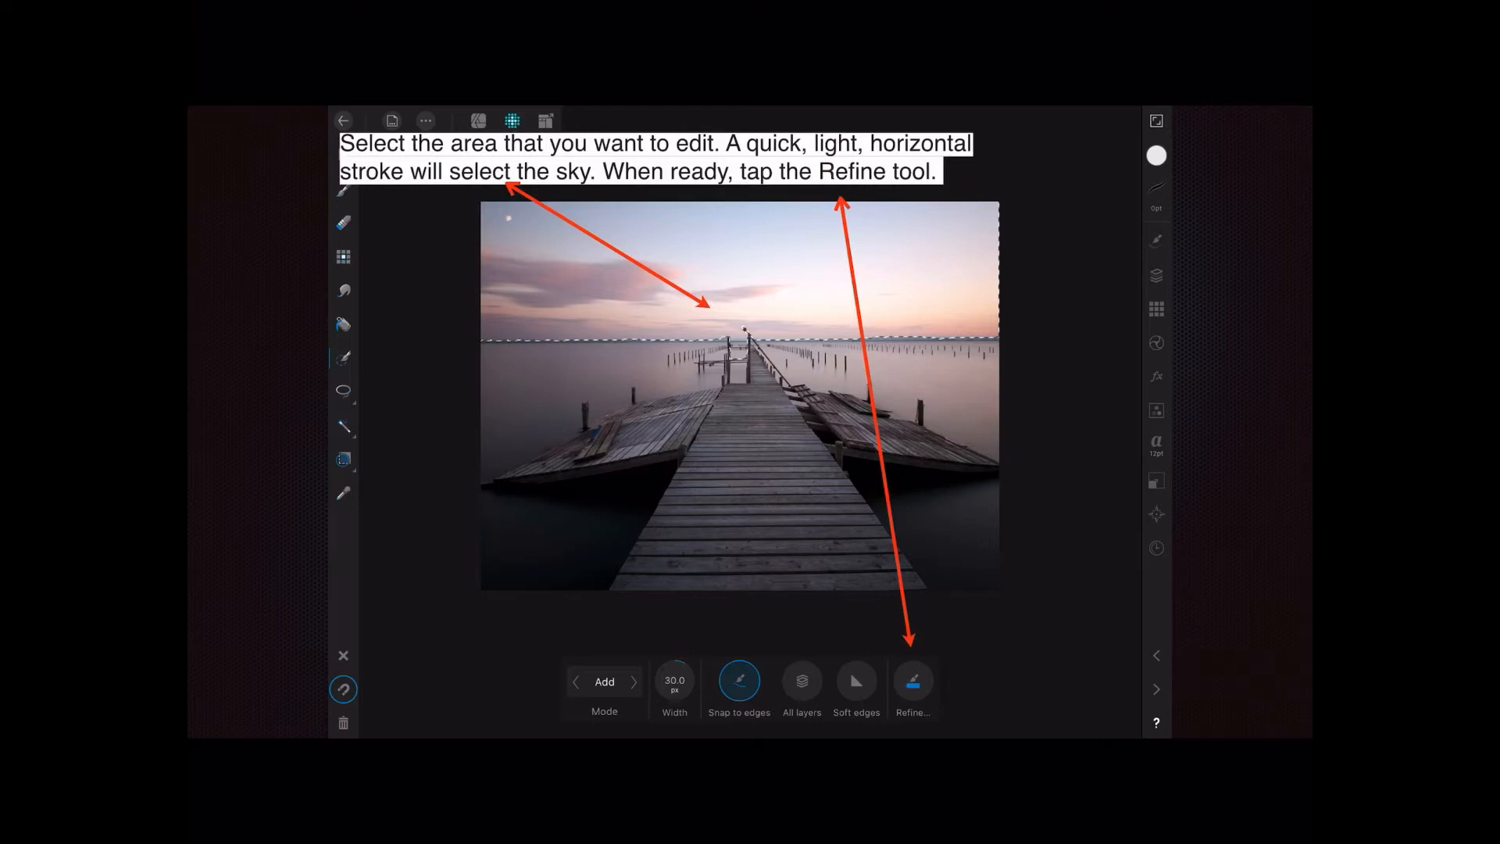
Step: Refine the sky selection edge along the horizon, keep Output as Selection, and apply it
left_click(911, 681)
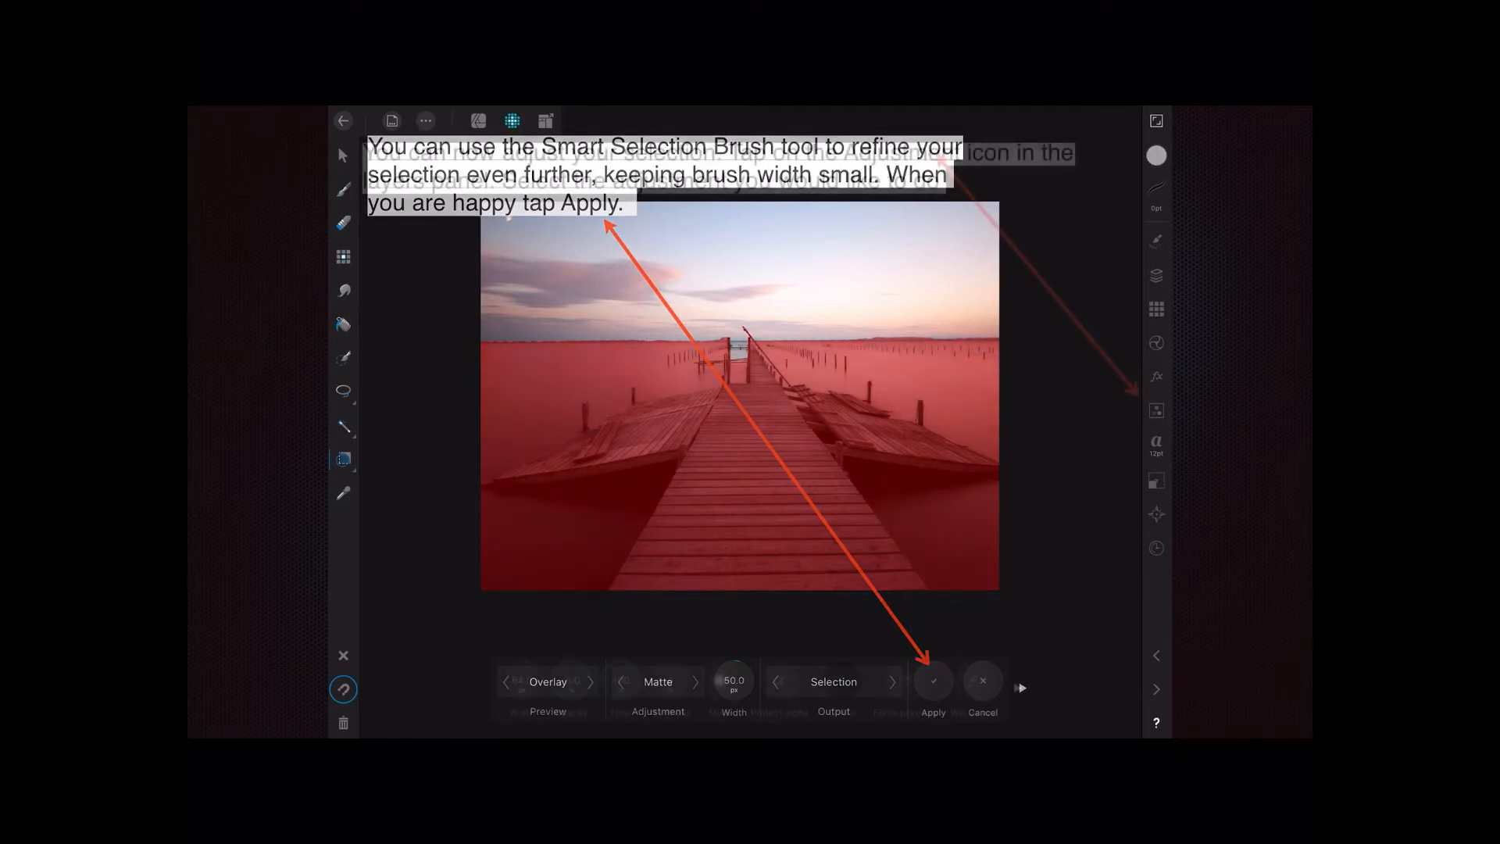
left_click(931, 682)
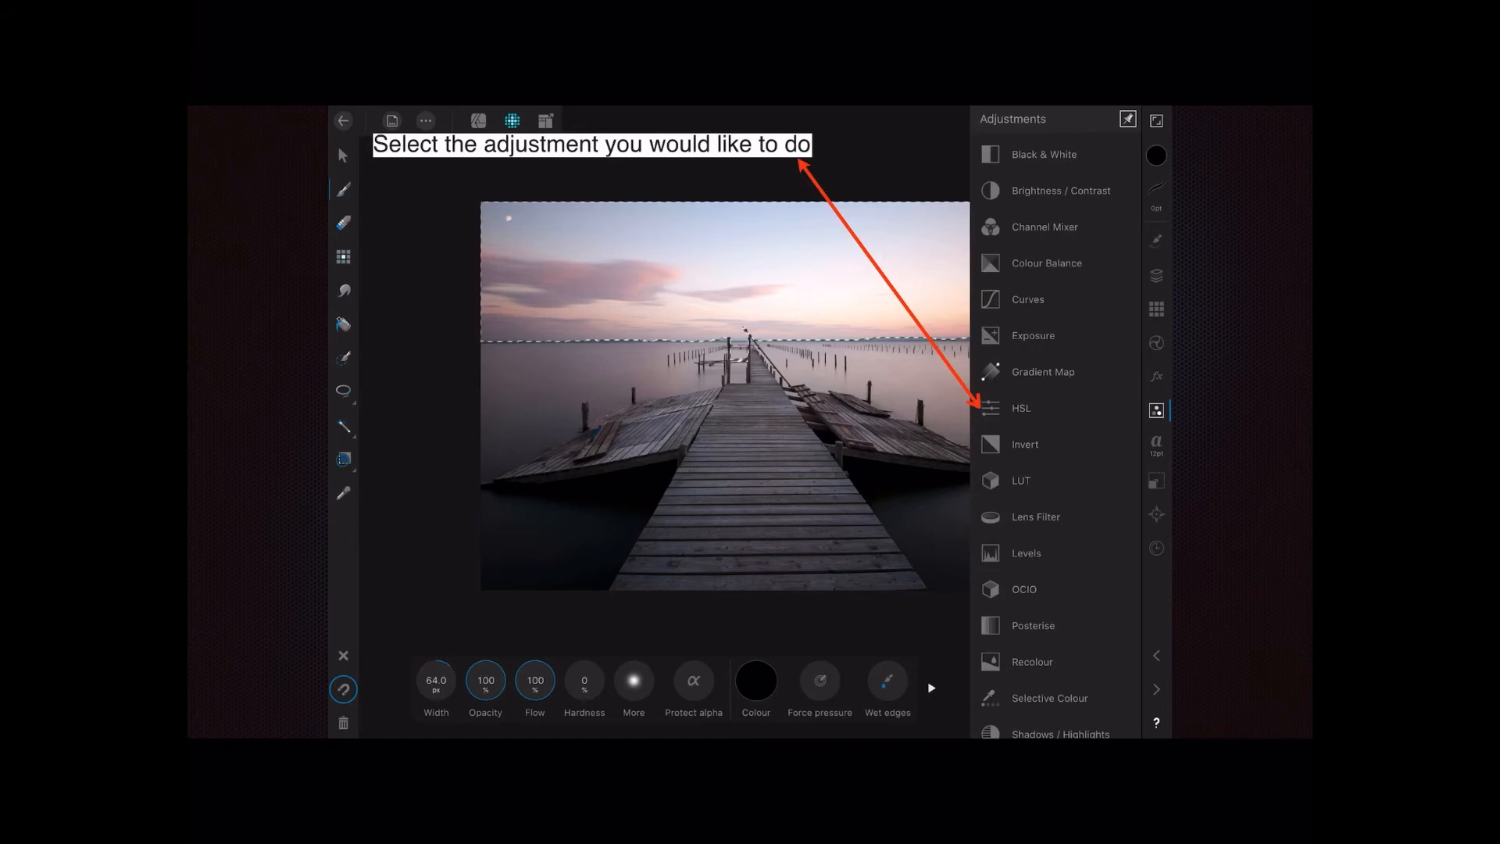
Step: Add an HSL adjustment from the Adjustments studio, limited to the selected sky
left_click(1021, 408)
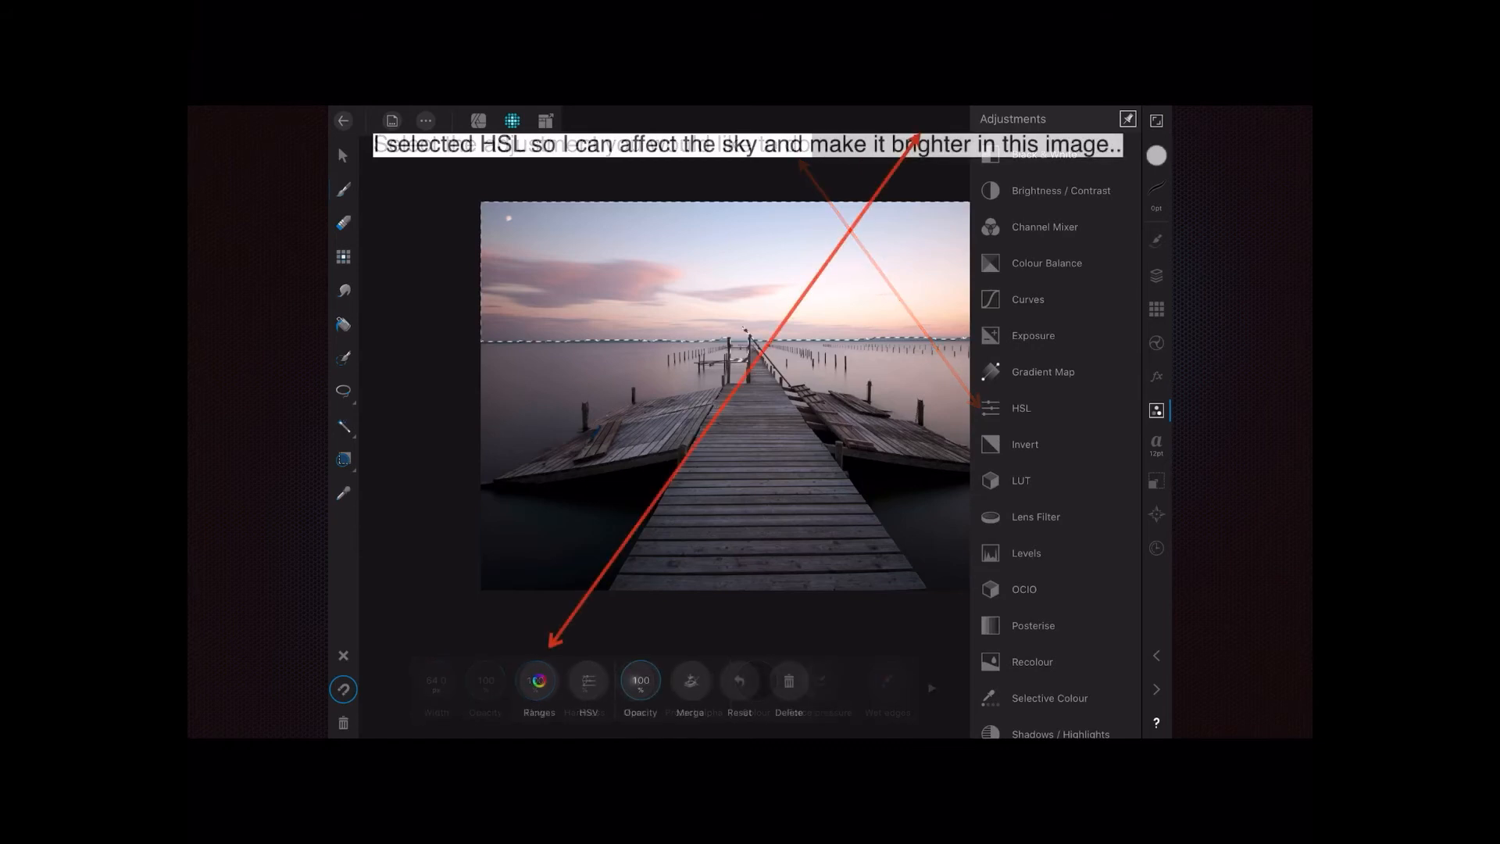